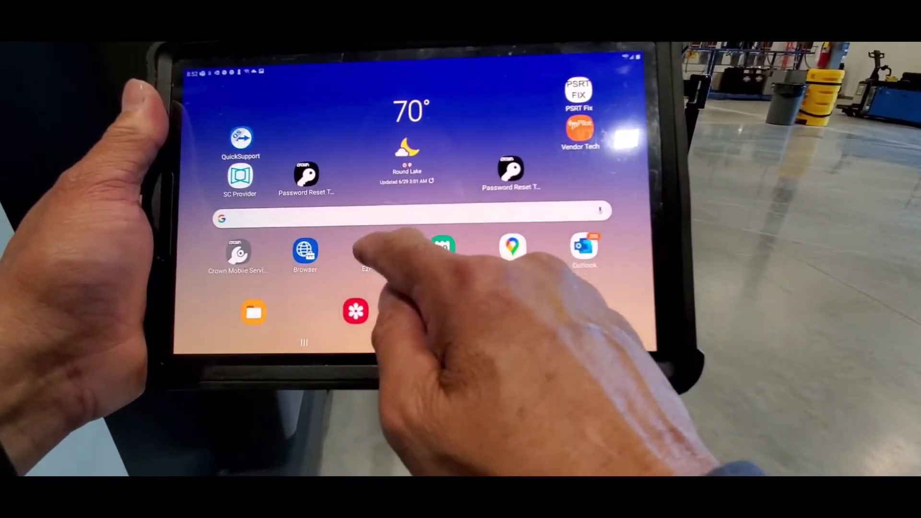
- Launch the PSRT EzParts app from the home screen to reach its login page
{"action": "left_click", "coordinate": [368, 252]}
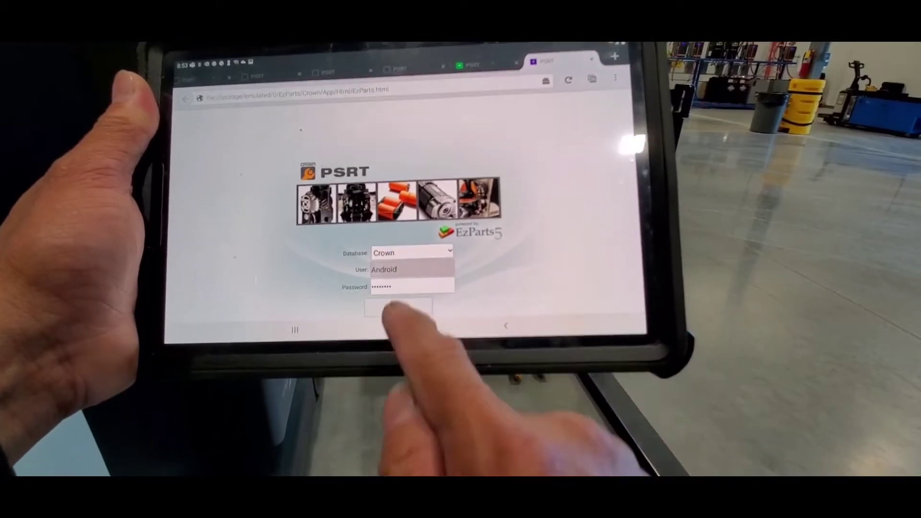
- Sign in to the Crown database with the saved credentials to show the catalog tree
{"action": "left_click", "coordinate": [397, 307]}
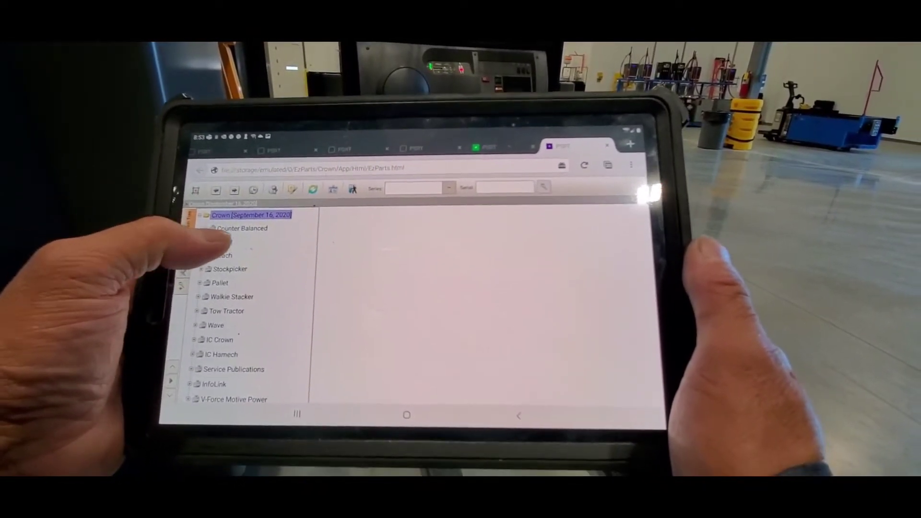
- Expand Turret and TSP 6500 in the catalog tree and open its Electrical Parts section
{"action": "left_click", "coordinate": [241, 228]}
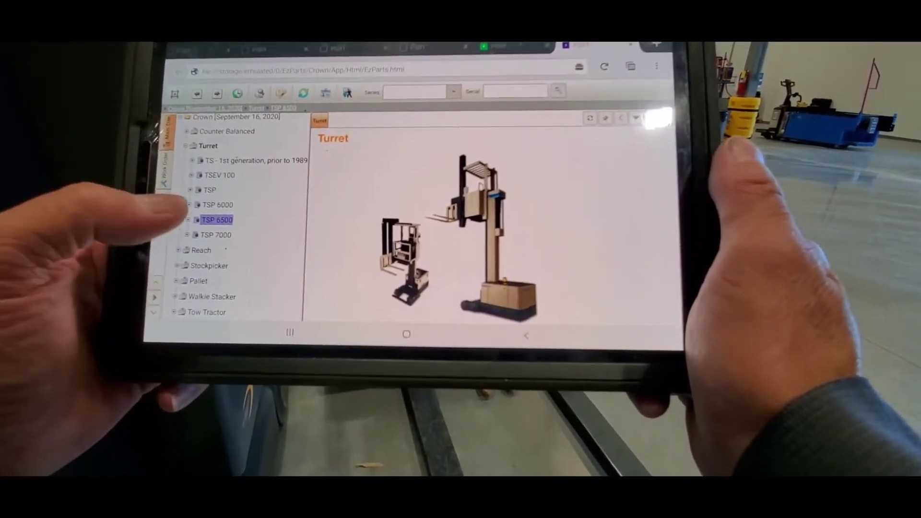
{"action": "left_click", "coordinate": [217, 219]}
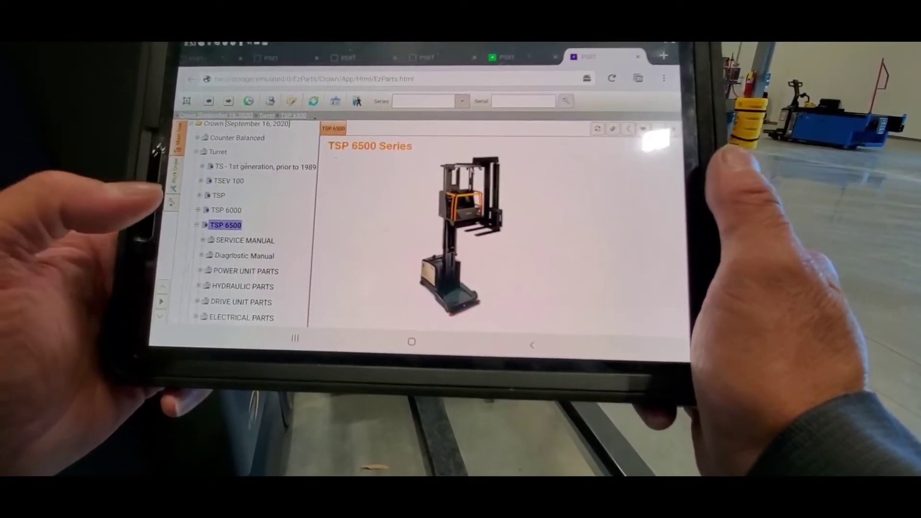
{"action": "left_click", "coordinate": [243, 239]}
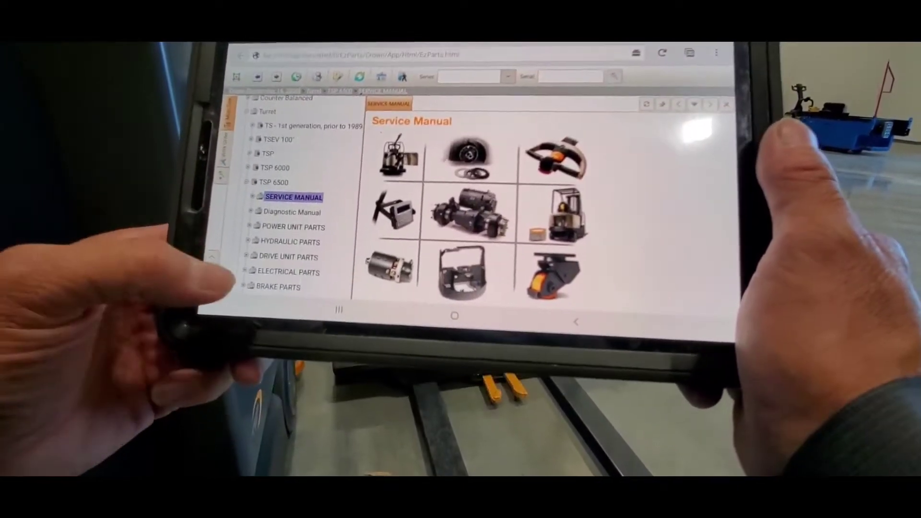
{"action": "left_click", "coordinate": [287, 271]}
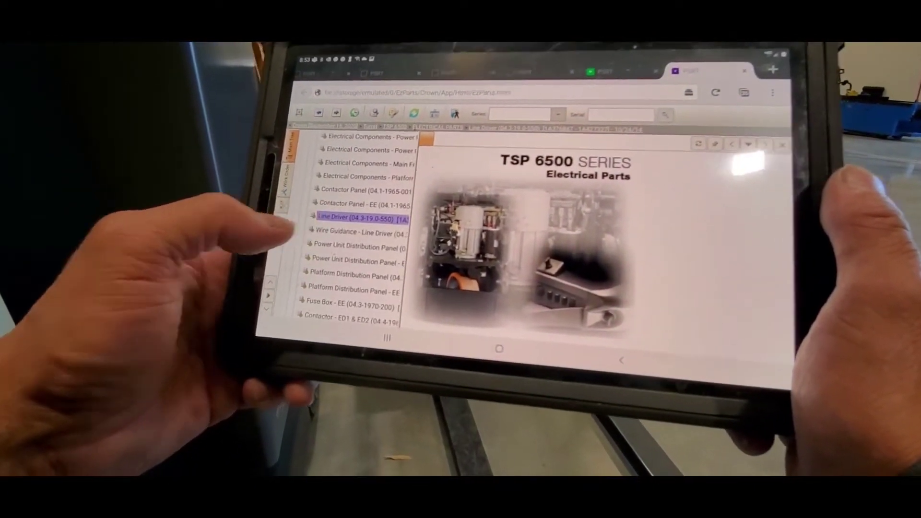
- Locate and open the Access 1 and Access 4 parts diagram in the electrical parts list
{"action": "scroll", "scroll_direction": "down", "scroll_amount": 3}
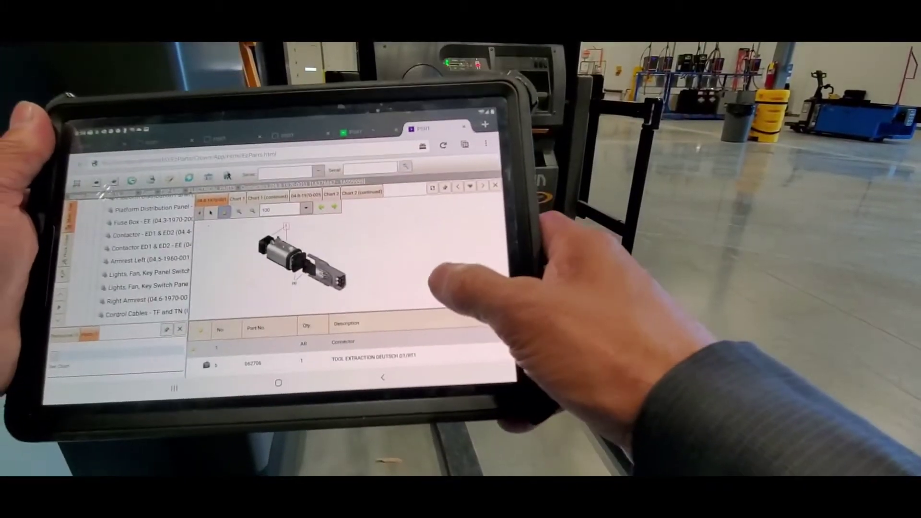
{"action": "left_click", "coordinate": [149, 351]}
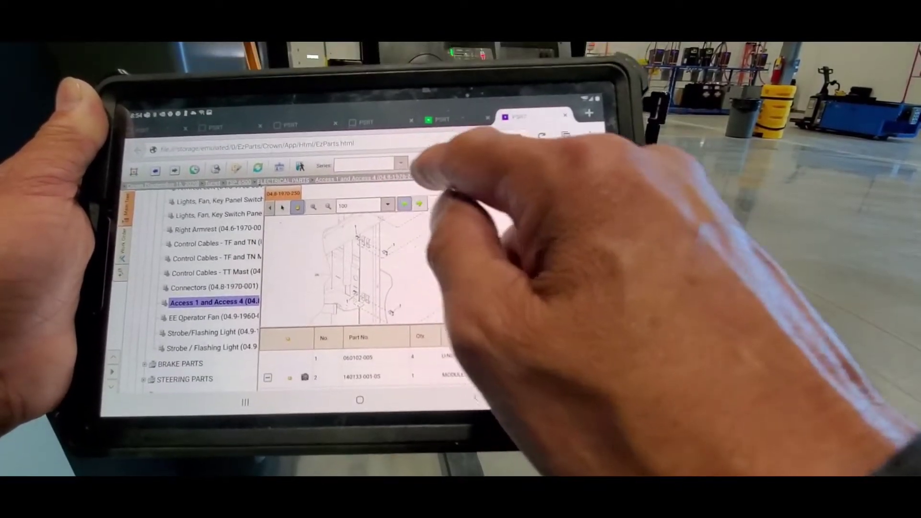
{"action": "left_click", "coordinate": [205, 286]}
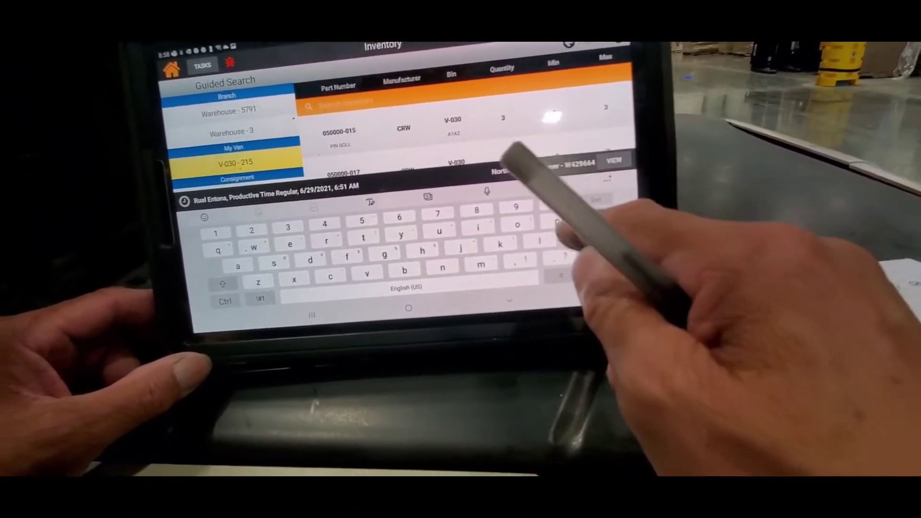
- Enter "06" in the part number search for van V-030 to narrow the stock list
{"action": "type", "text": "06"}
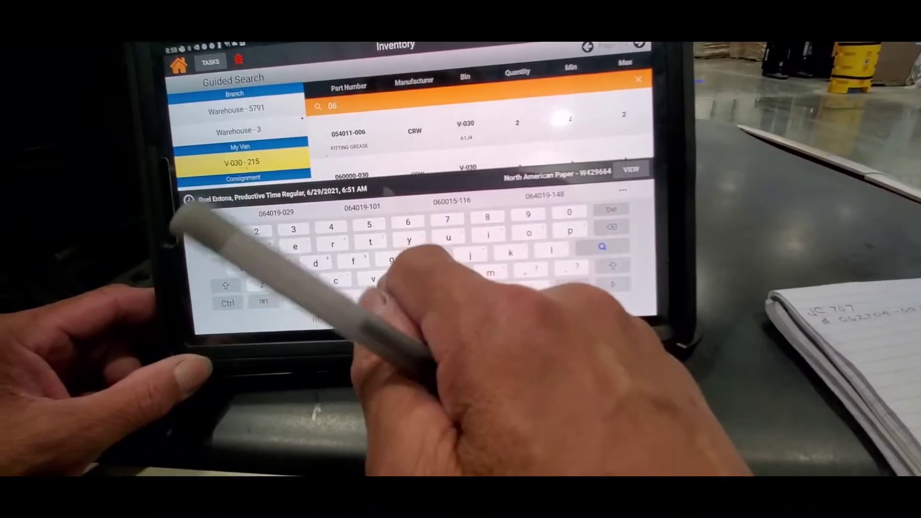